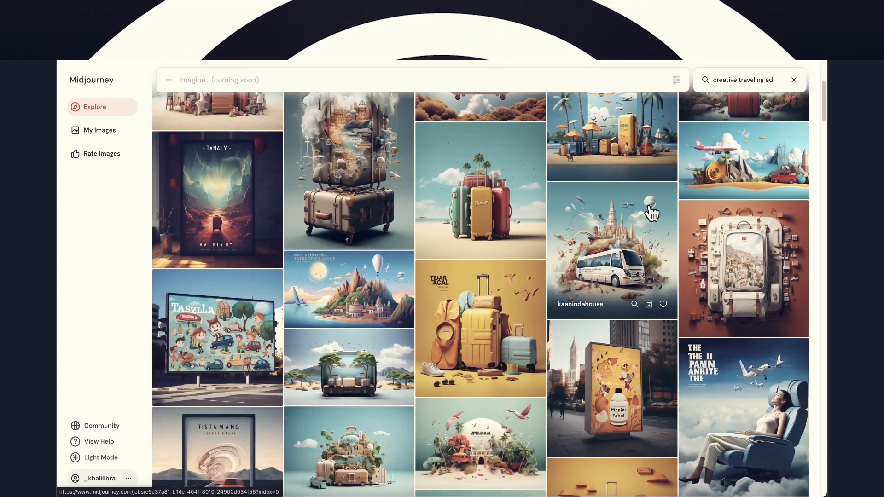
scroll(down, 3)
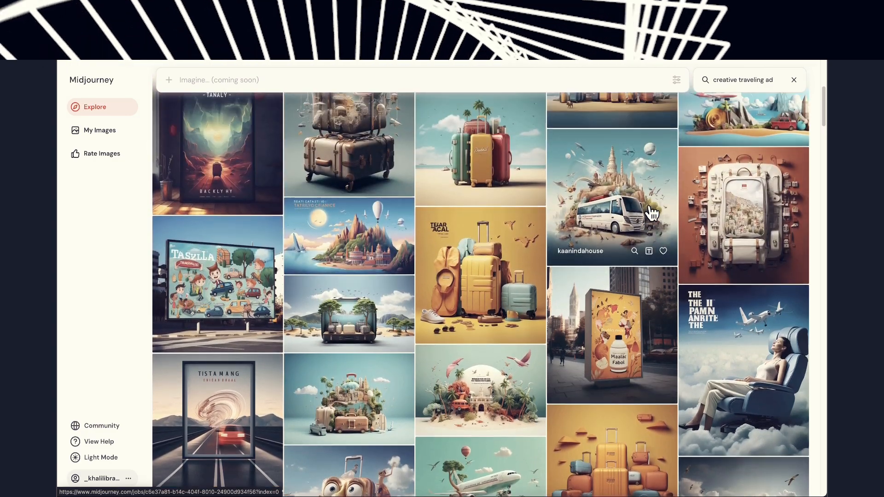
scroll(down, 3)
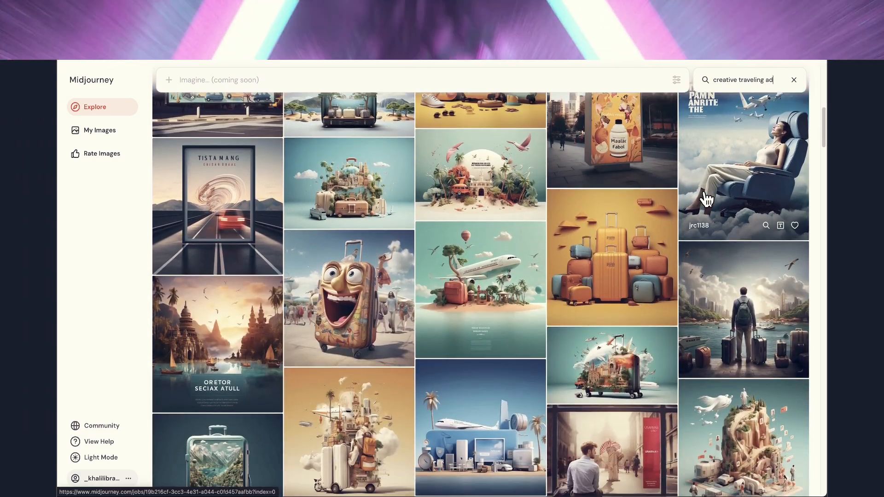
scroll(down, 3)
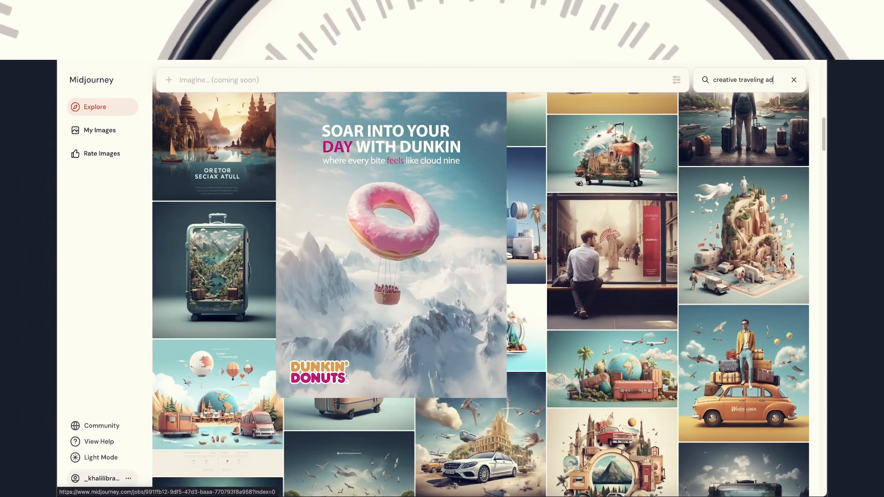